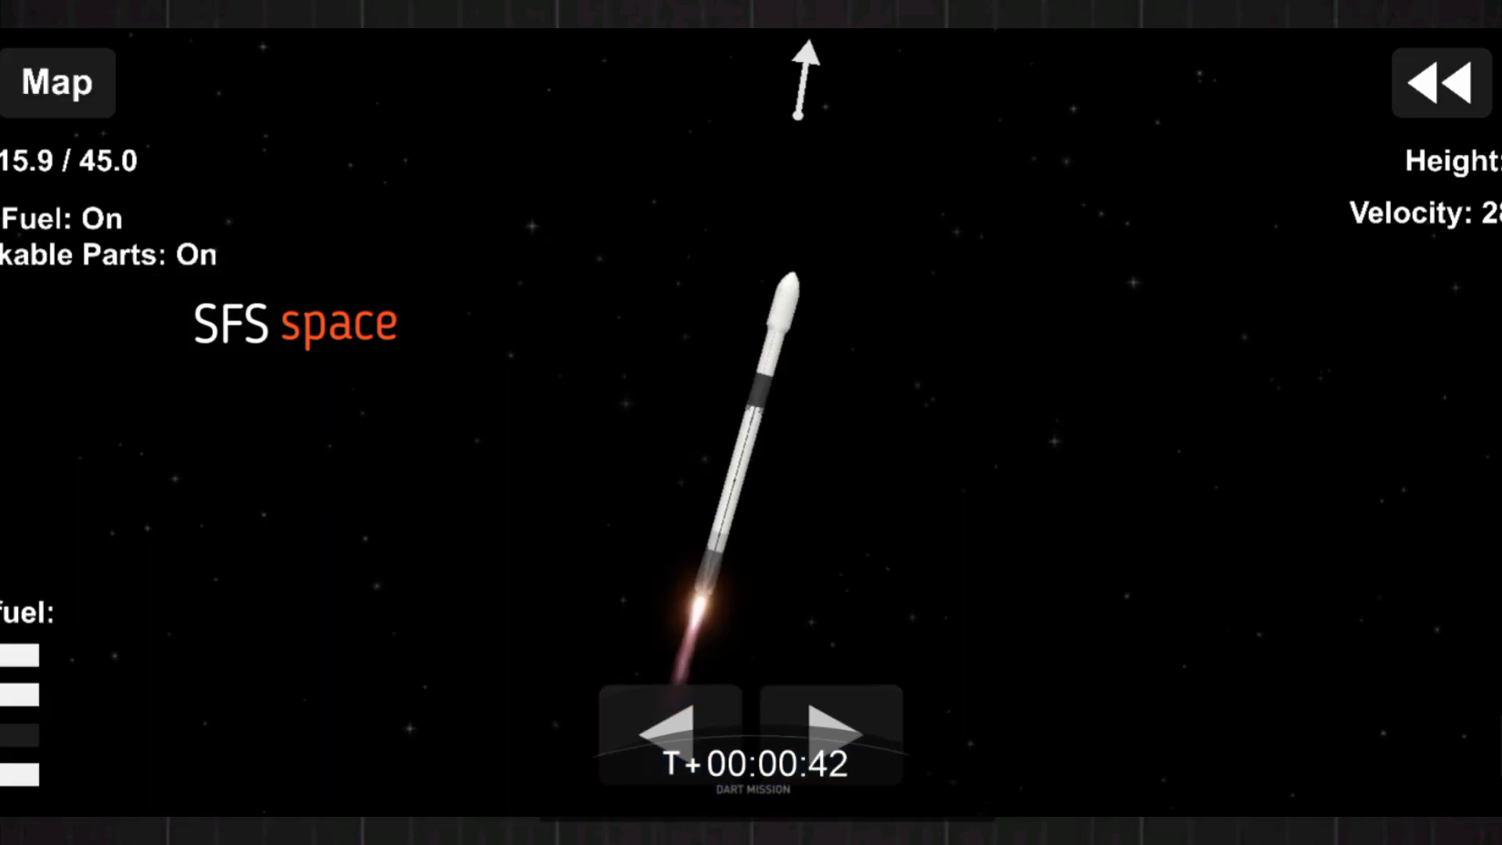
Fly the ascent and stage so the DART upper stage fires at T+01:50
click(757, 393)
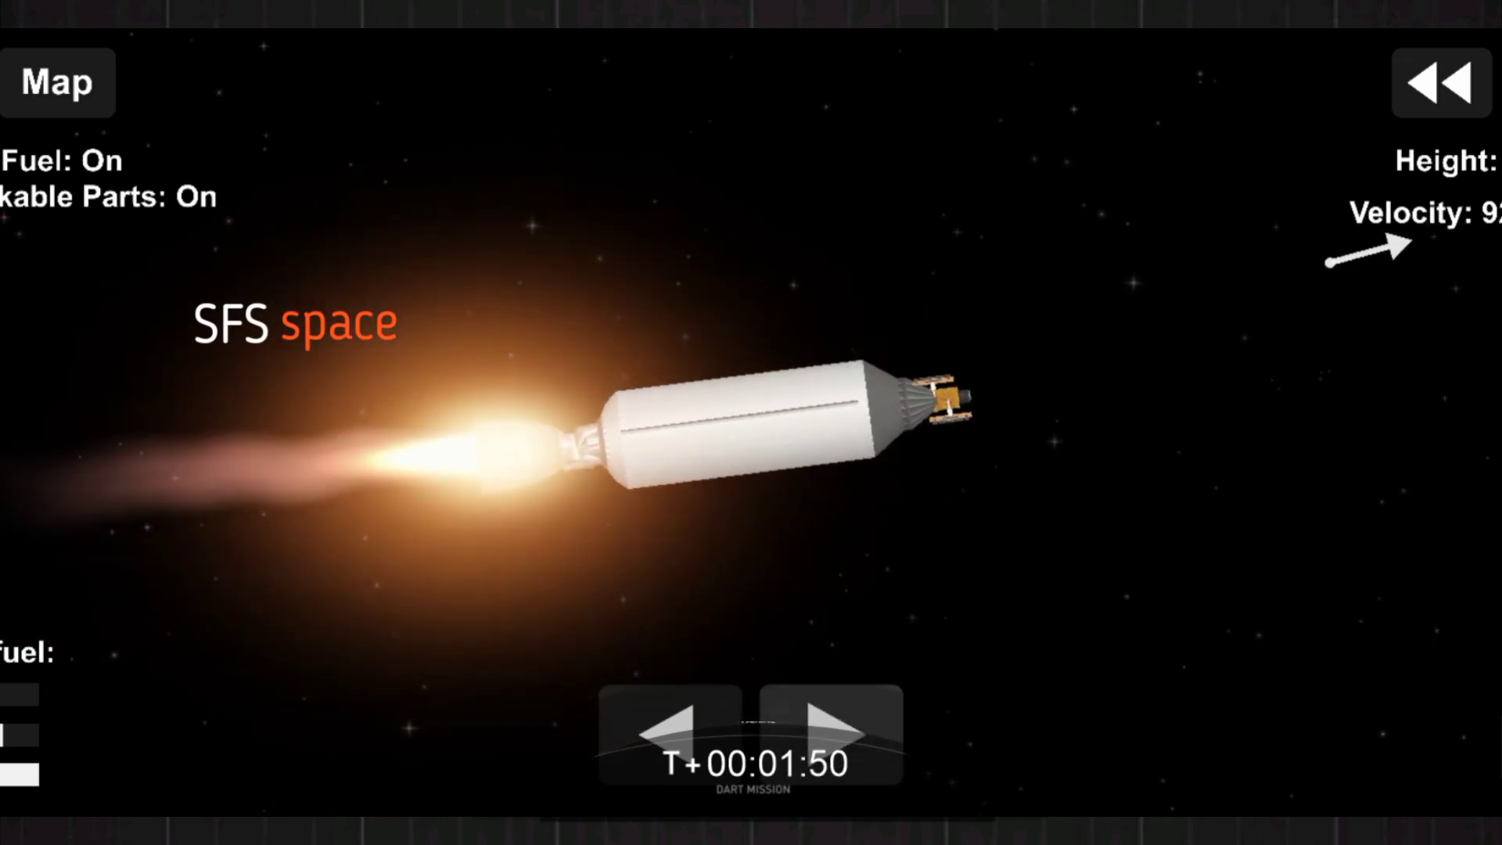
click(56, 81)
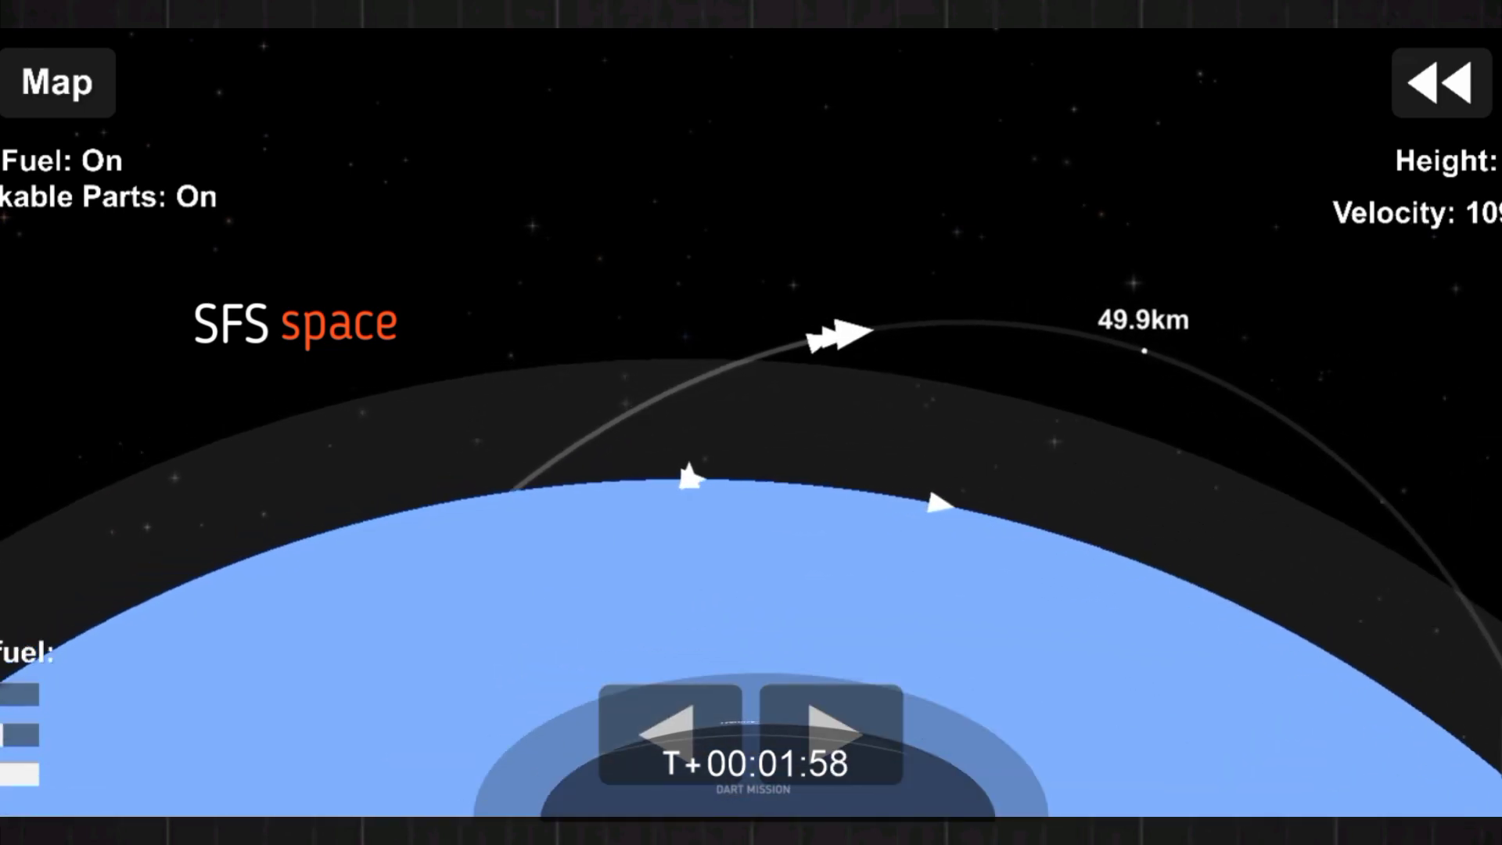
click(846, 332)
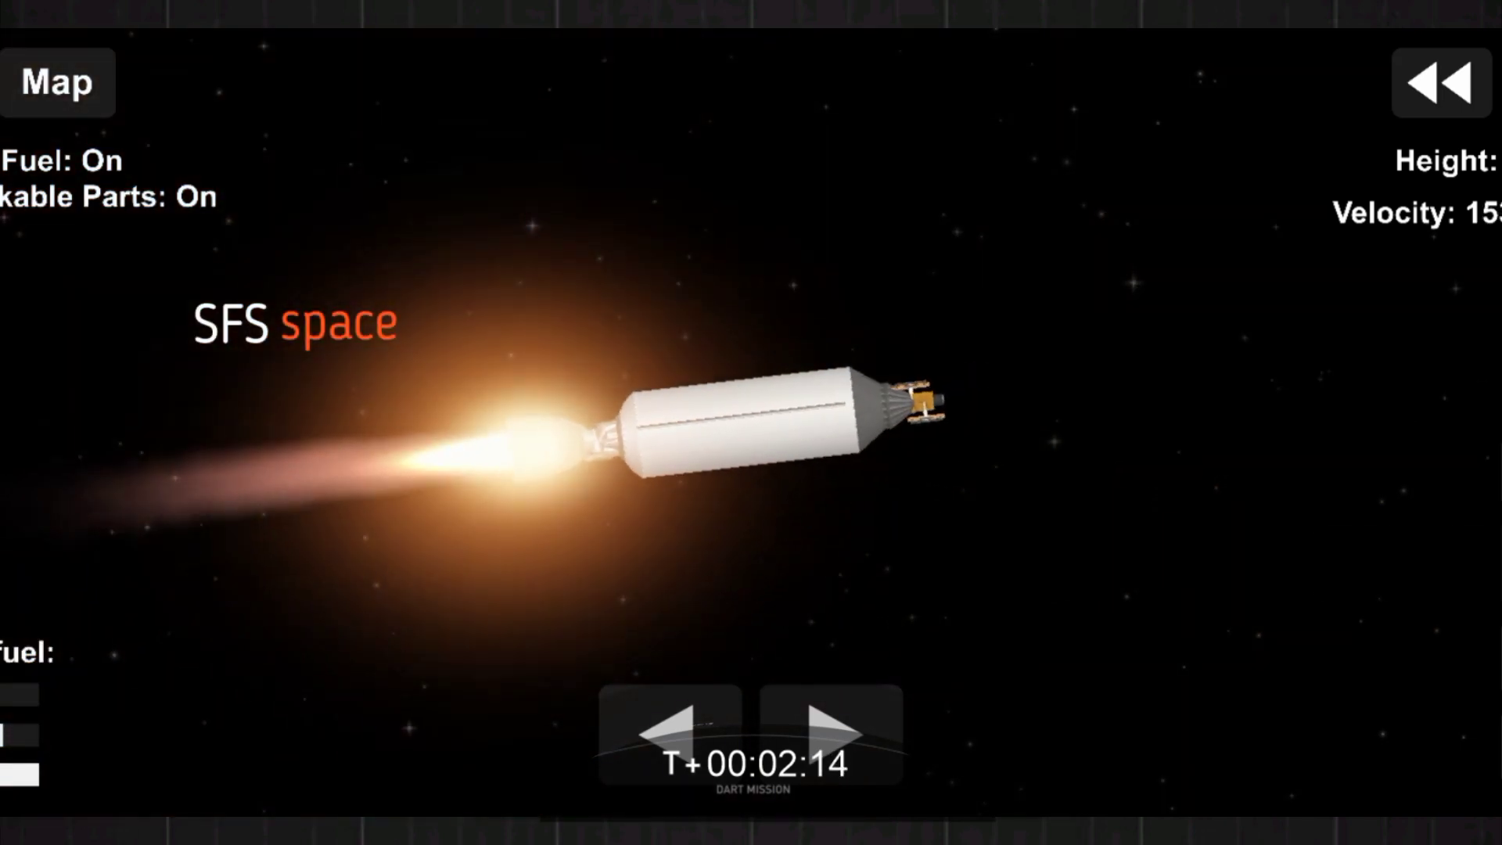
Open the map to view the returning booster's arc peaking at 31.3 km
click(56, 81)
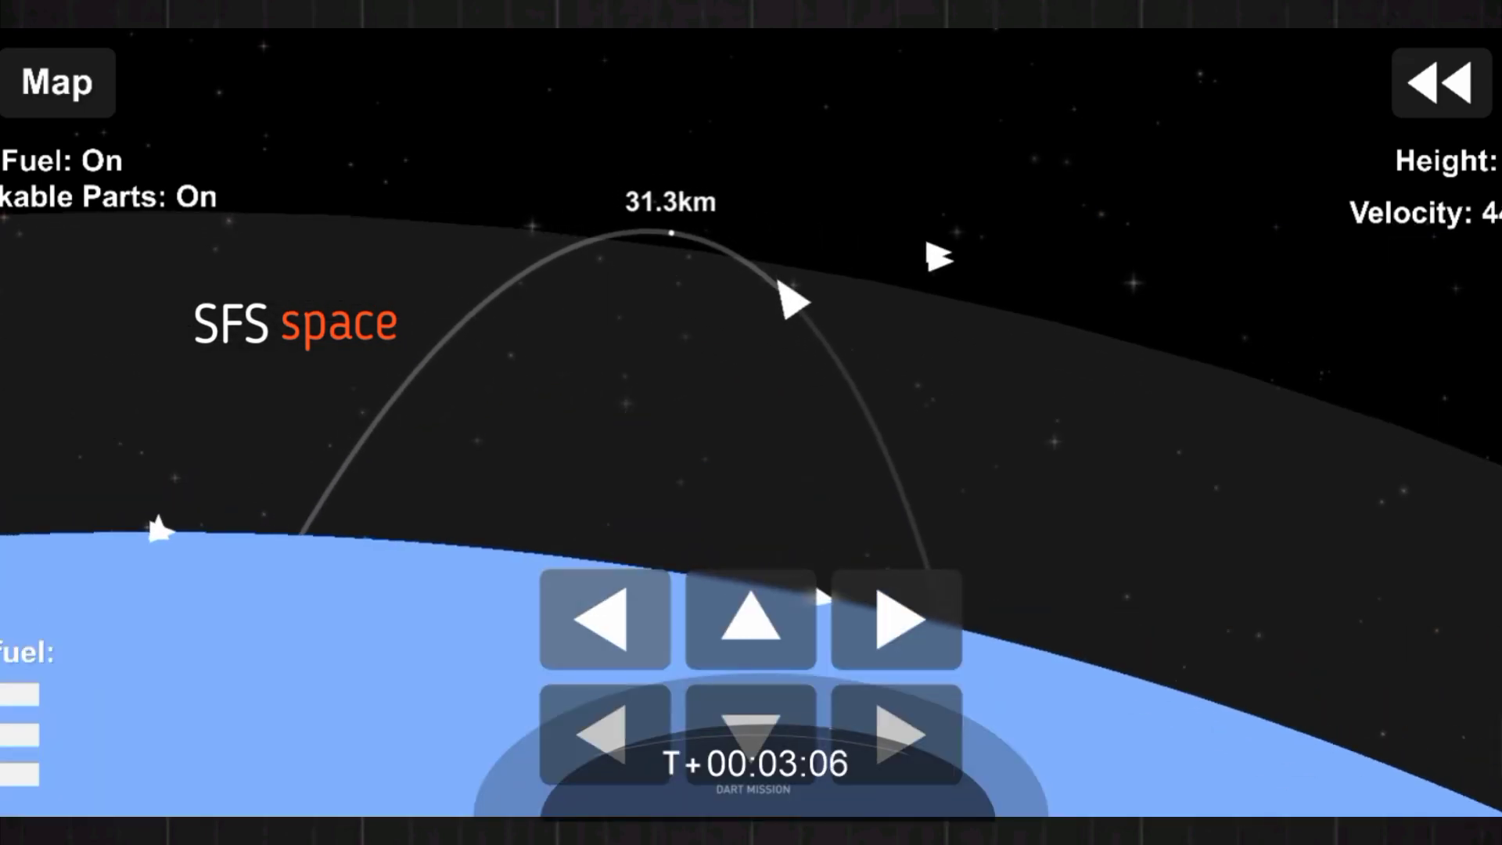
Return to the booster's flight view and fire its engine for the return burn
click(603, 619)
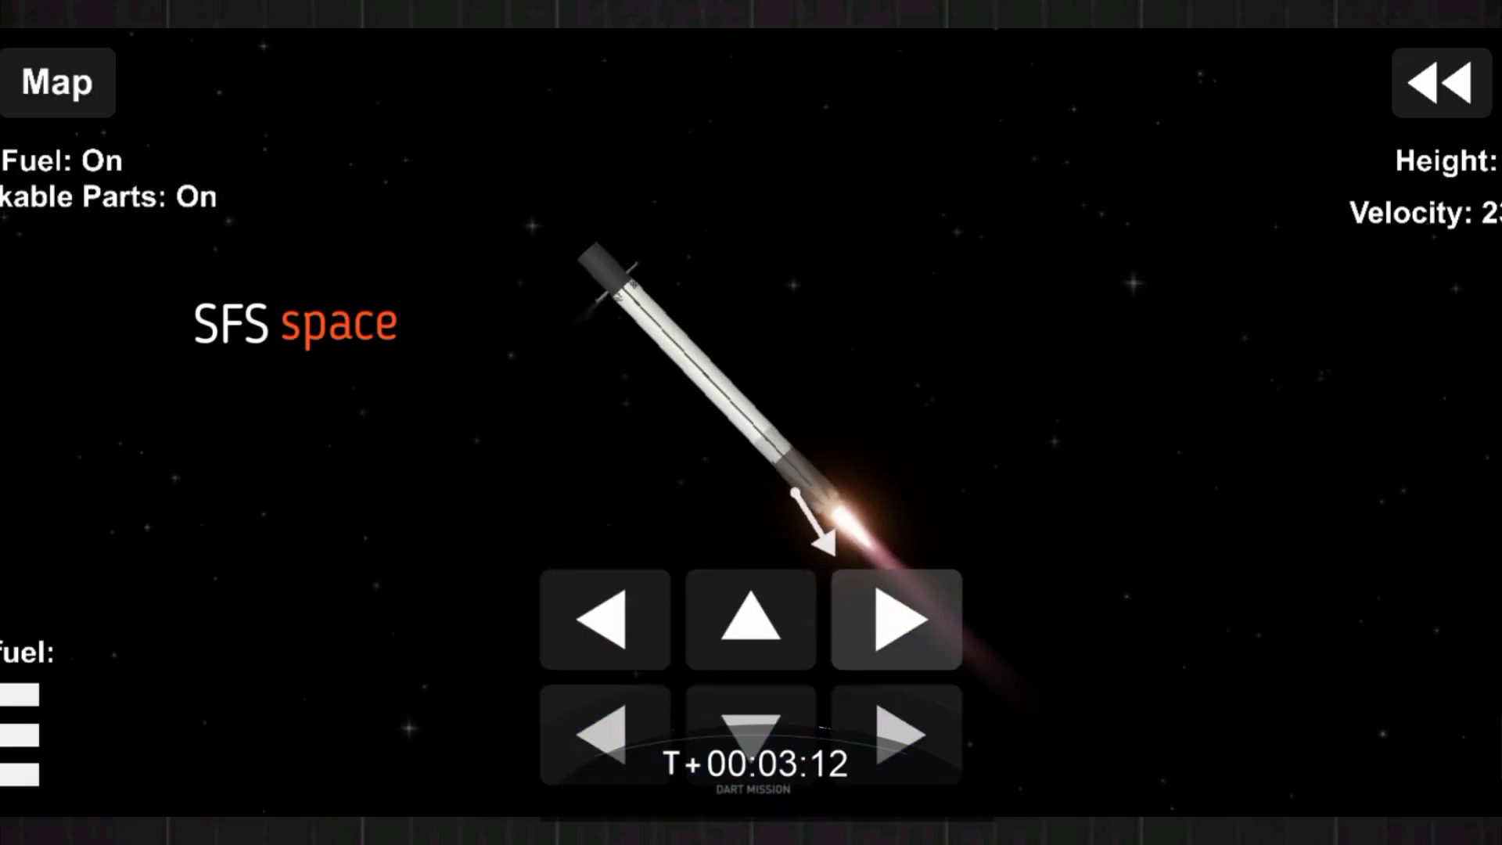
click(895, 618)
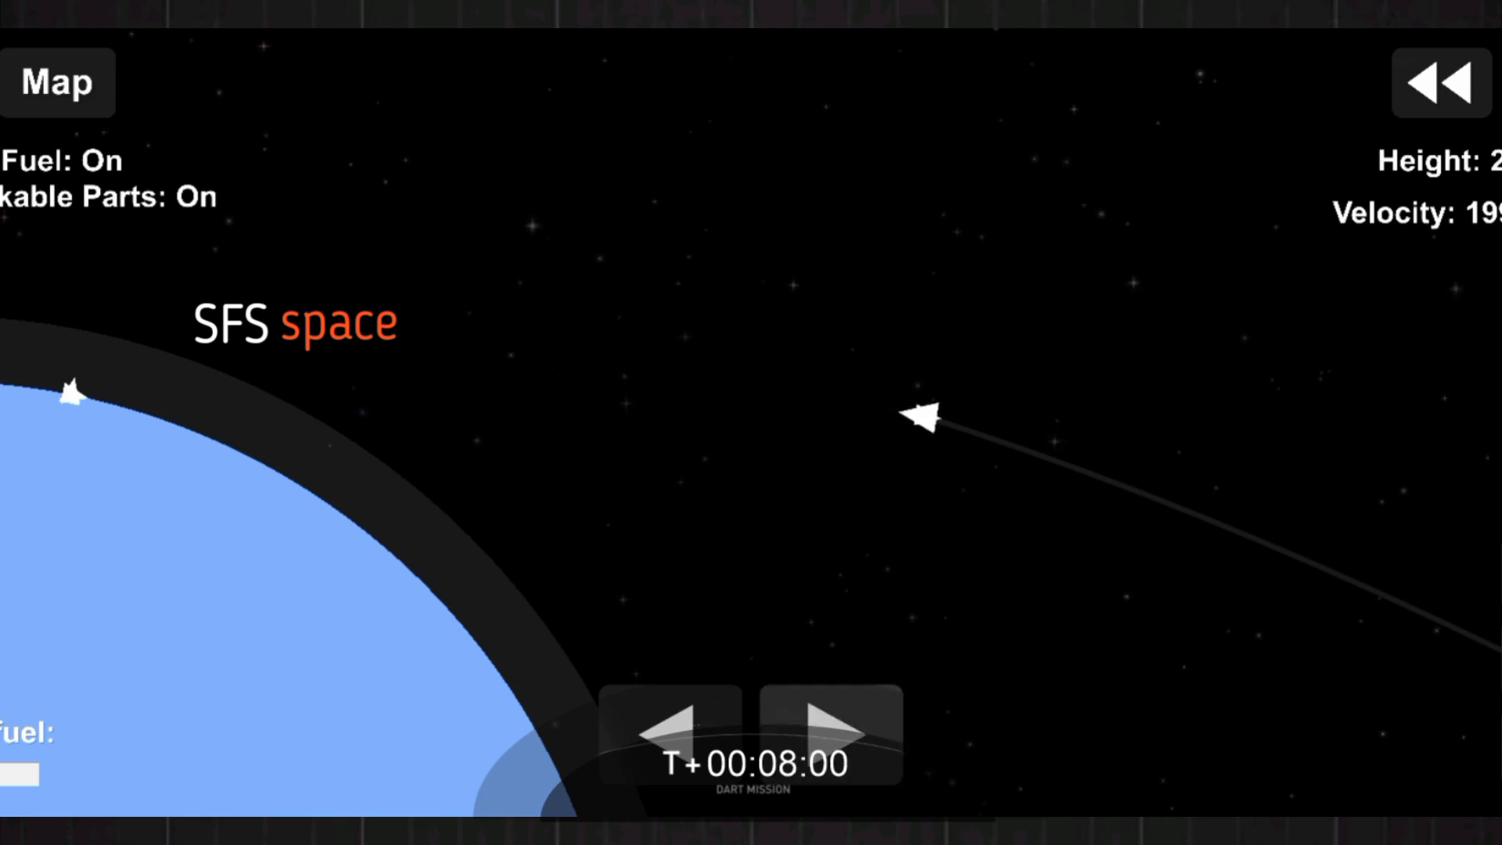
Select the coasting rocket on the map to show Focus, Rename and Mission options
click(927, 417)
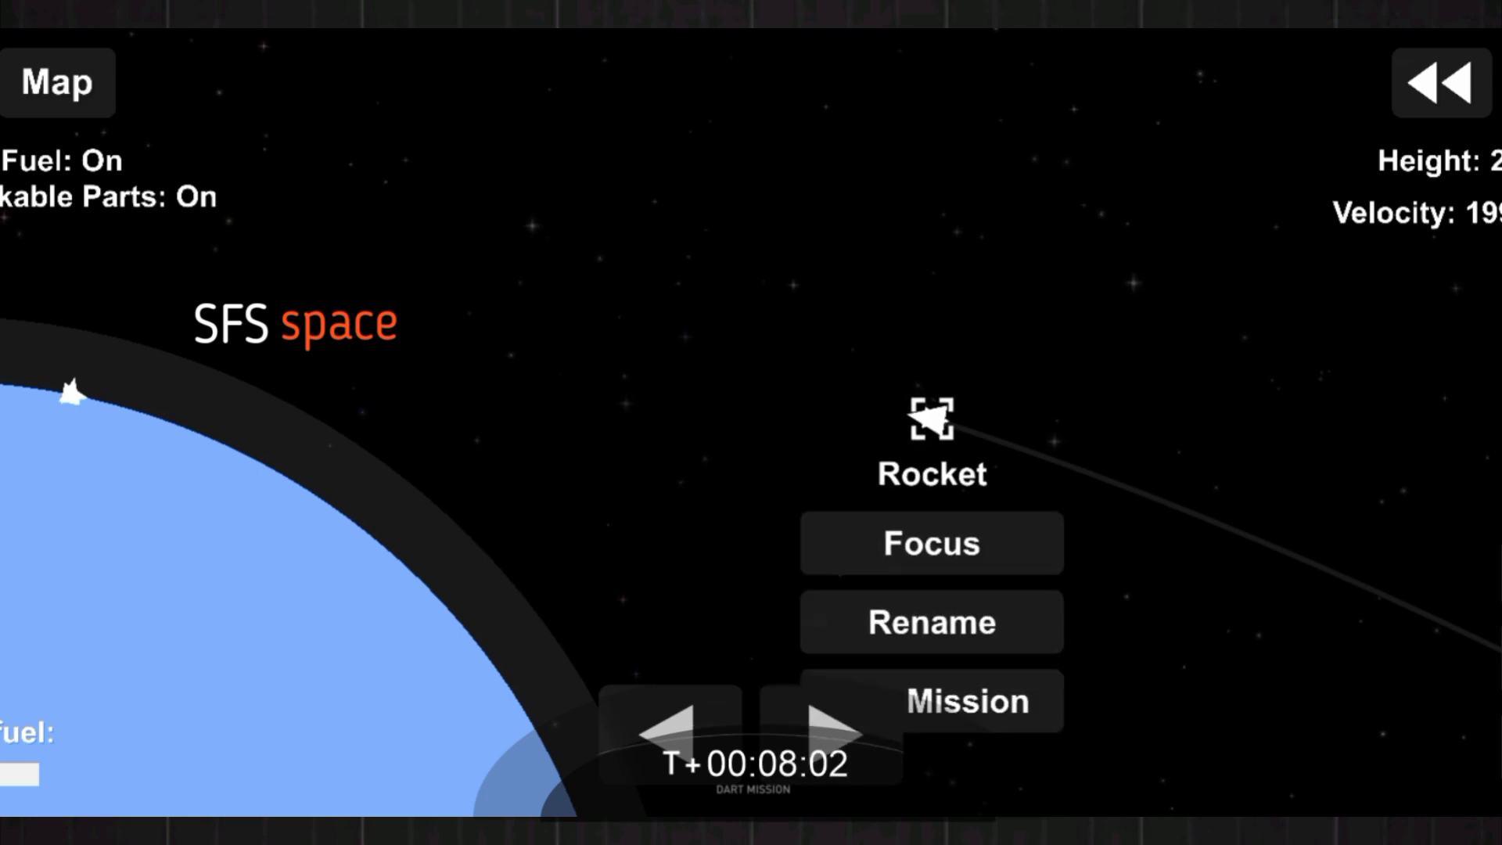